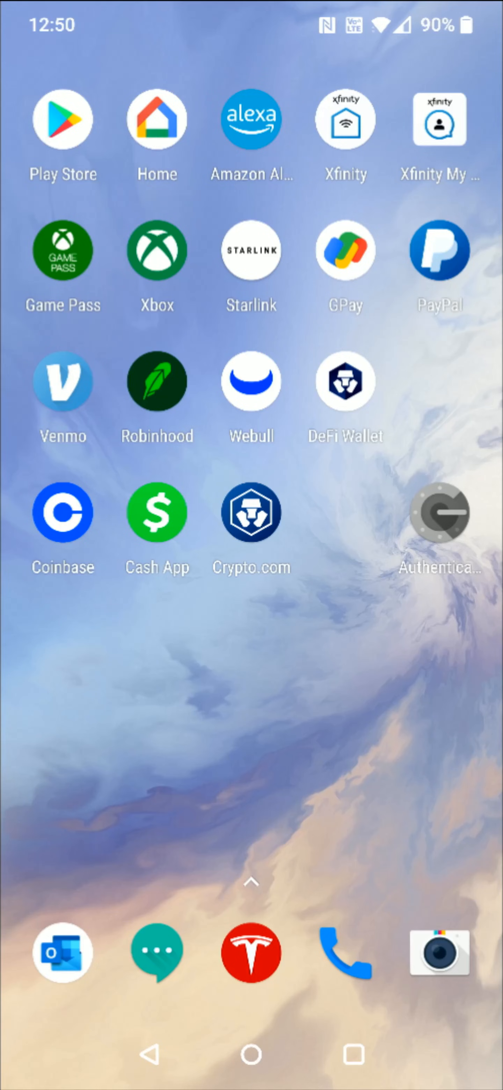
# Reach Crypto.com's deposit-from-other-platforms list of available cryptocurrencies via Transfer > Deposit > Crypto
pyautogui.click(250, 512)
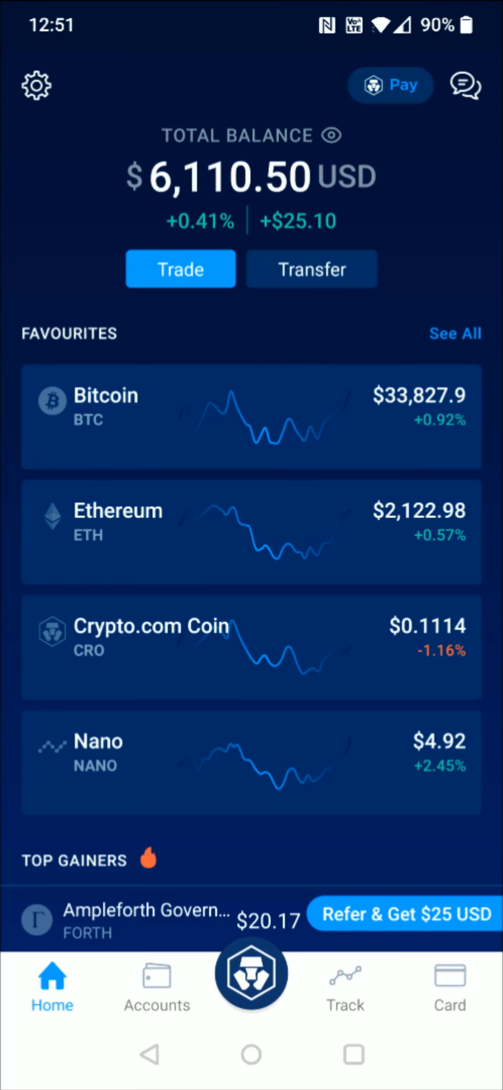
pyautogui.click(312, 268)
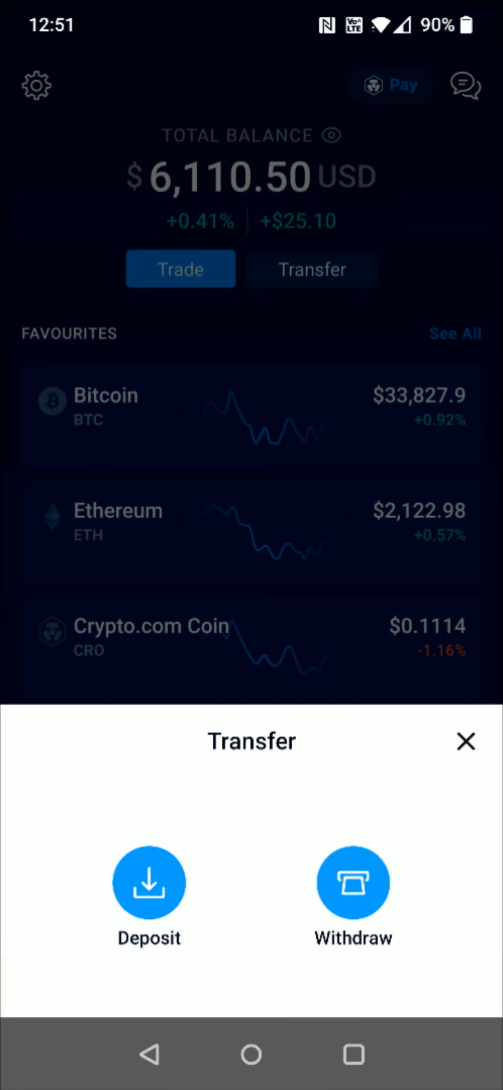
pyautogui.click(149, 883)
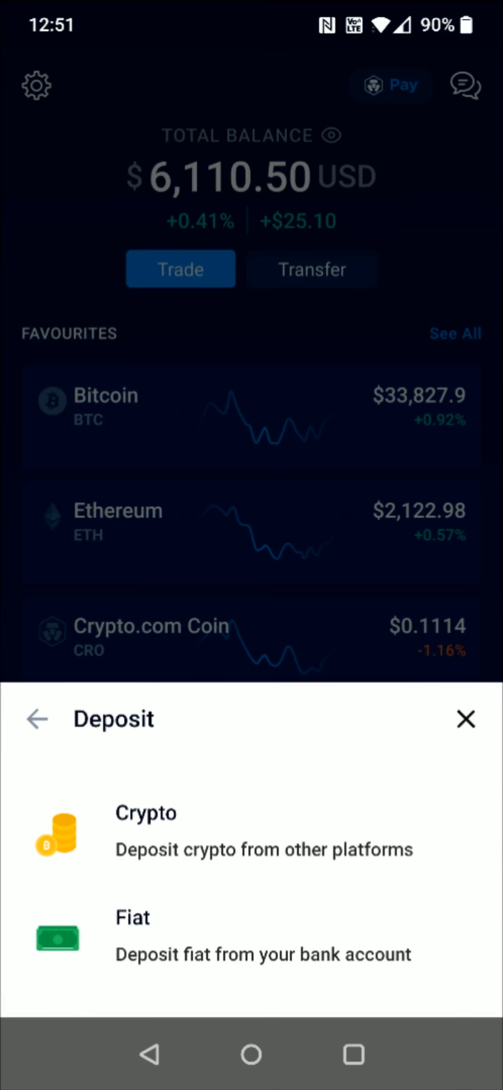
pyautogui.click(250, 833)
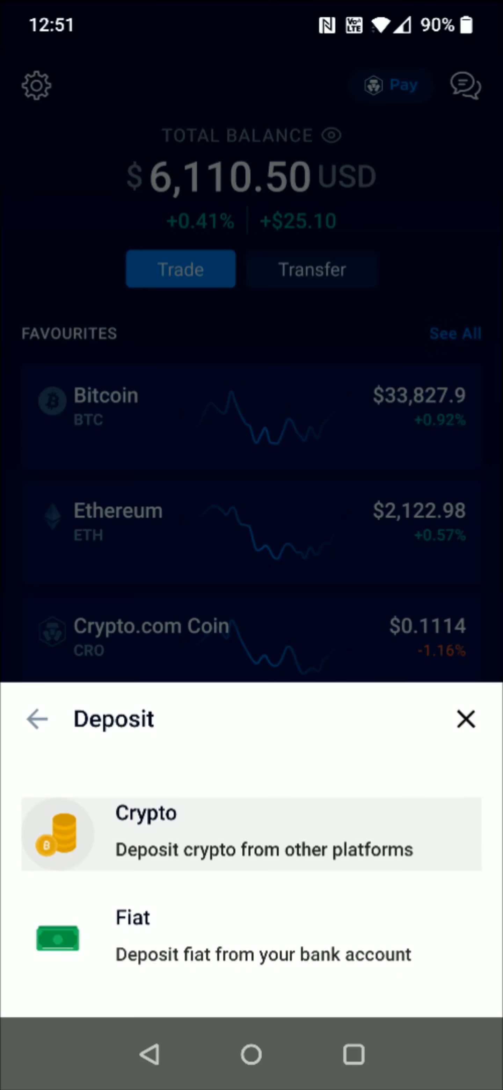
pyautogui.click(252, 833)
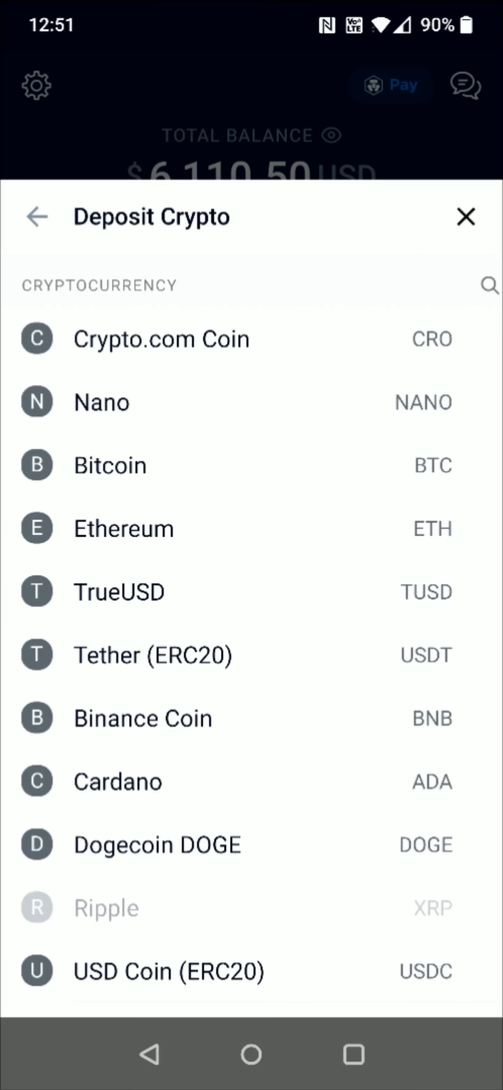
# Copy the Bitcoin deposit wallet address shown in Crypto.com
pyautogui.click(109, 465)
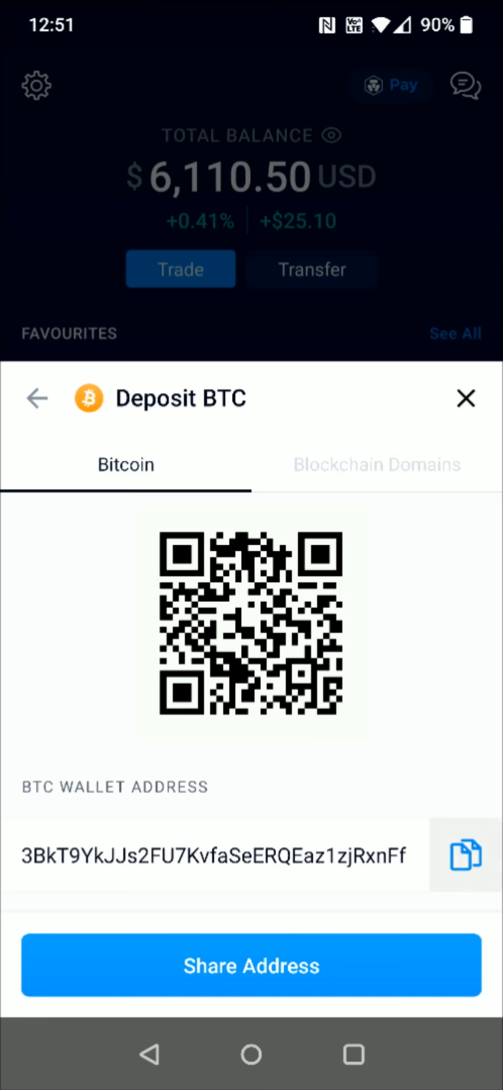
pyautogui.click(464, 855)
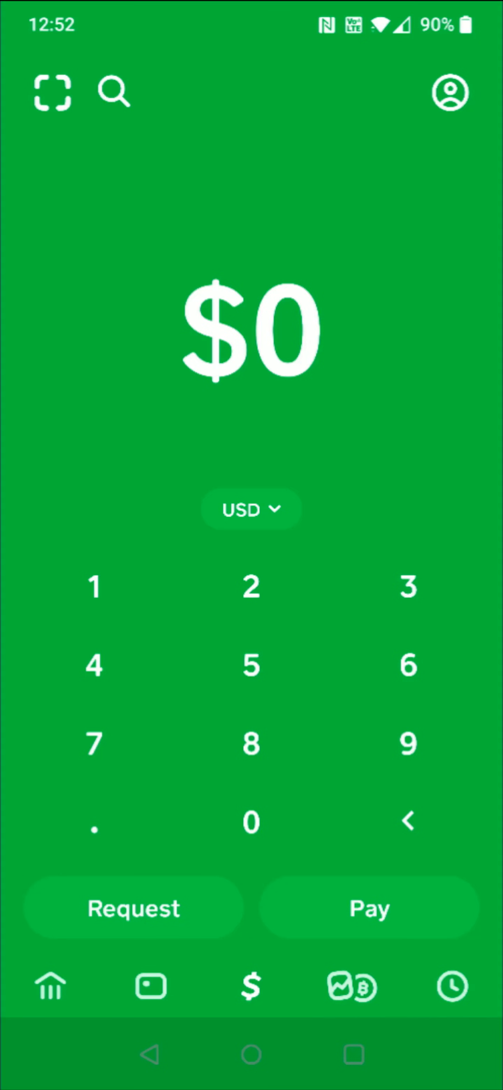
# From Cash App's Bitcoin investing page, set up a 0.001 BTC send awaiting a recipient
pyautogui.click(352, 985)
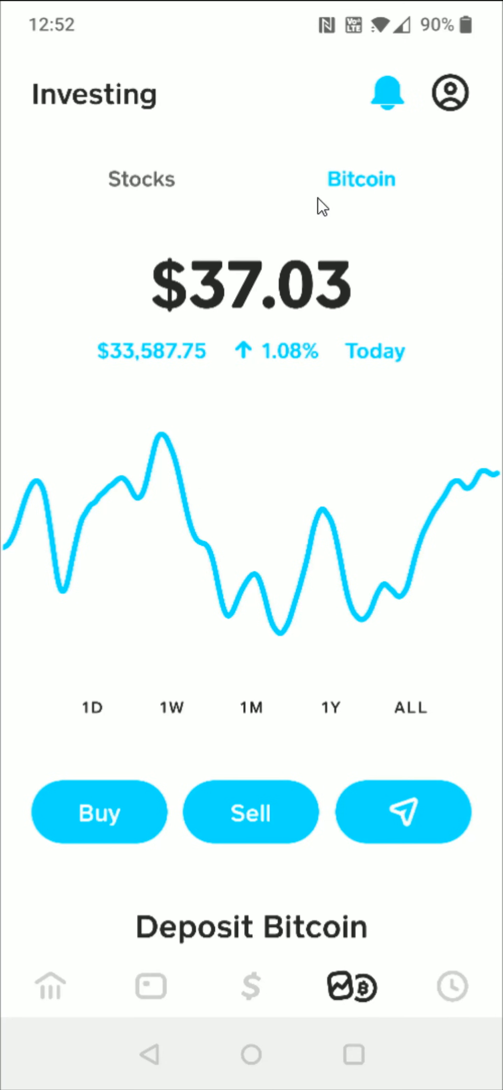
pyautogui.moveTo(395, 212)
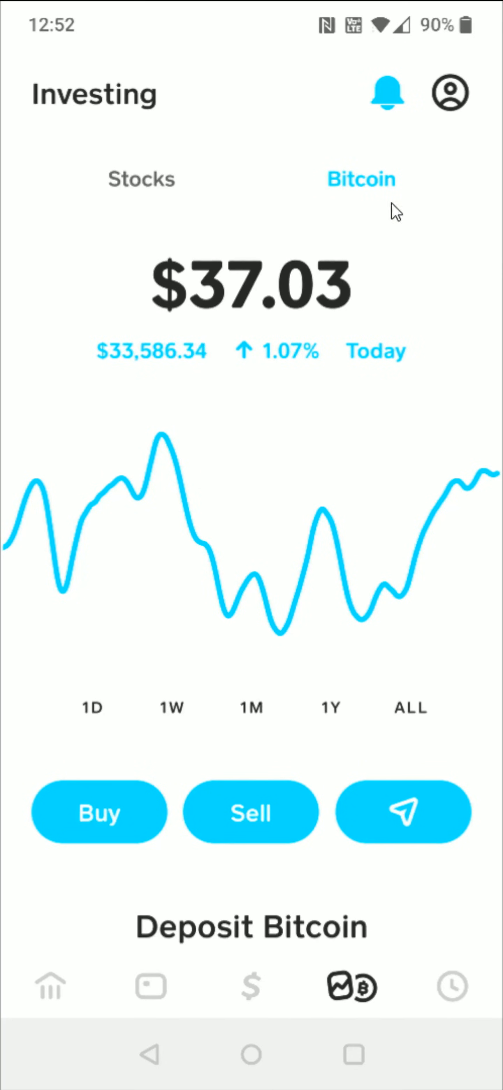
pyautogui.moveTo(428, 838)
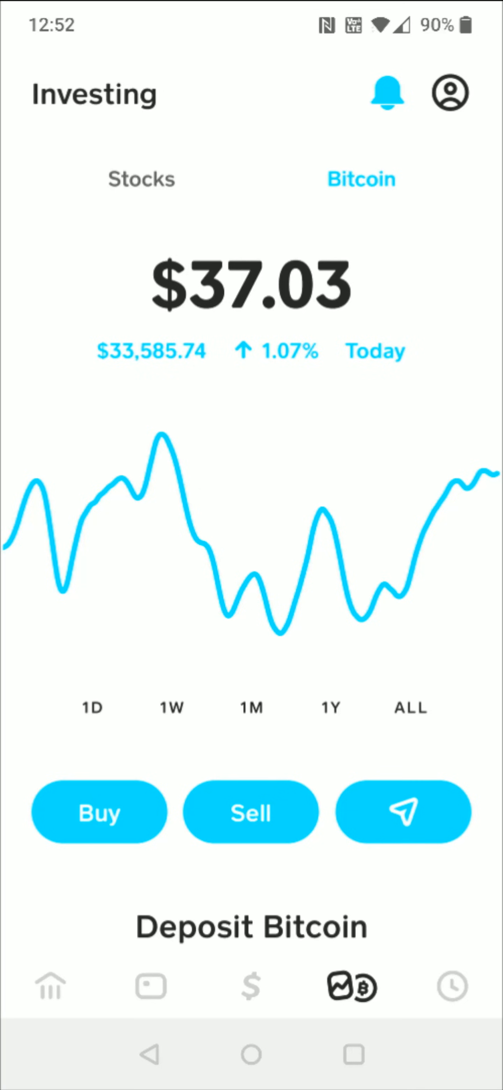
pyautogui.click(403, 811)
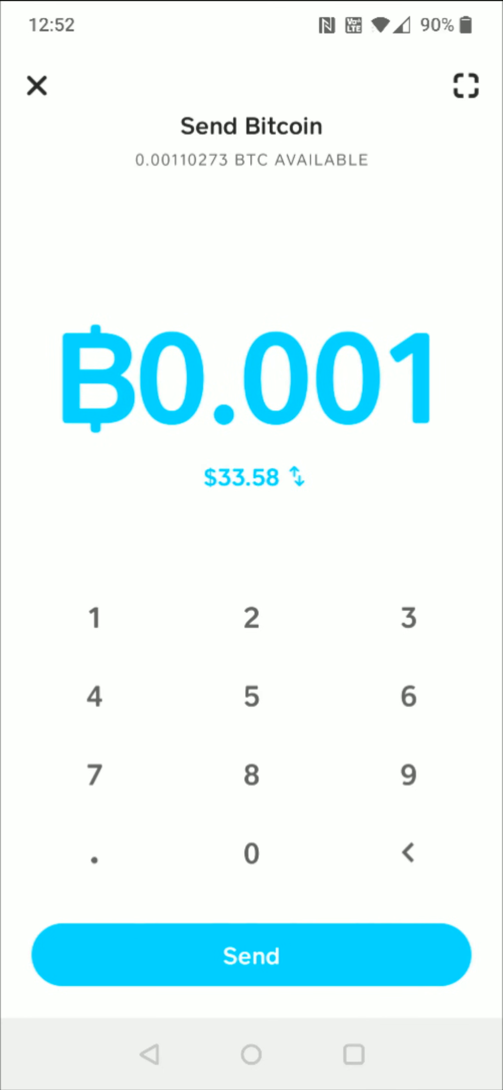
pyautogui.click(251, 955)
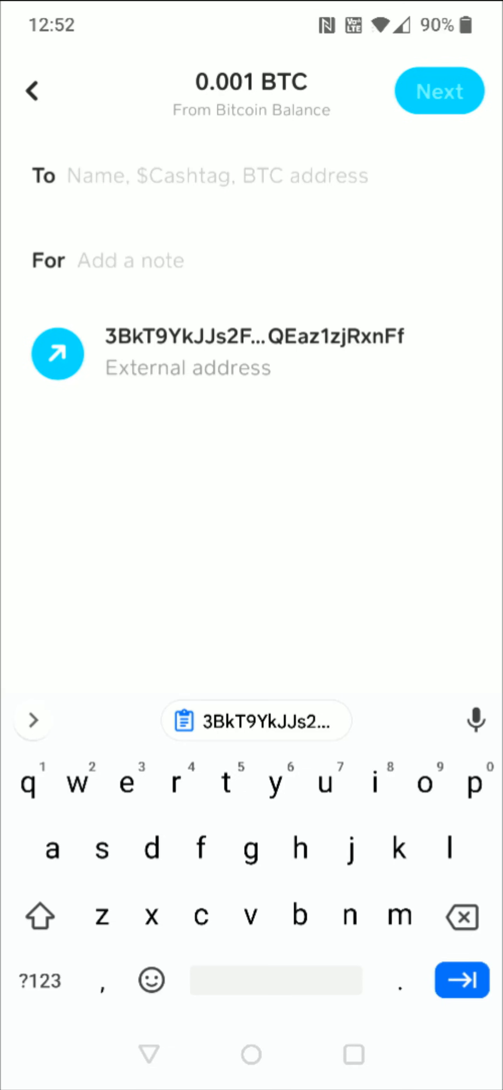
# Send the 0.001 BTC to the pasted Crypto.com address as an external wallet recipient and confirm the withdrawal
pyautogui.click(257, 720)
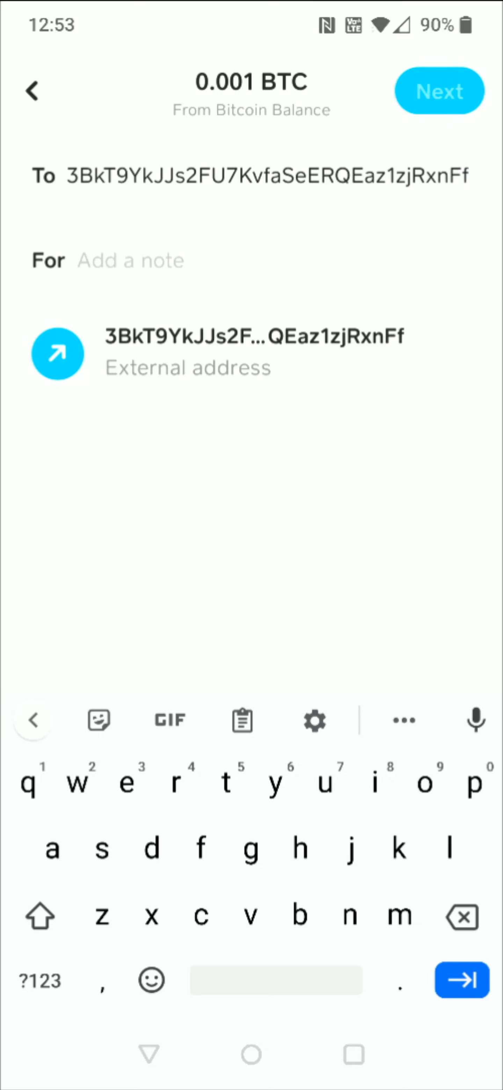
pyautogui.click(252, 353)
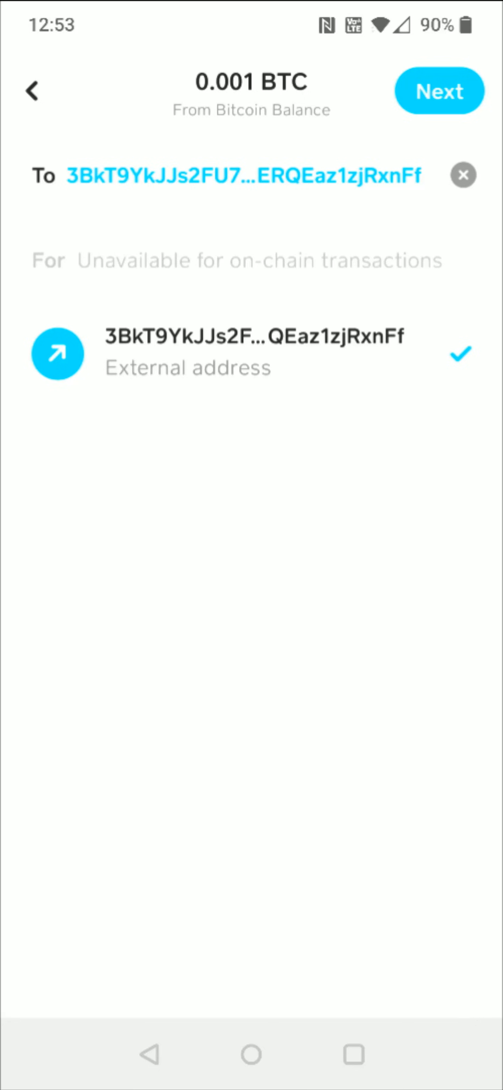
pyautogui.click(439, 90)
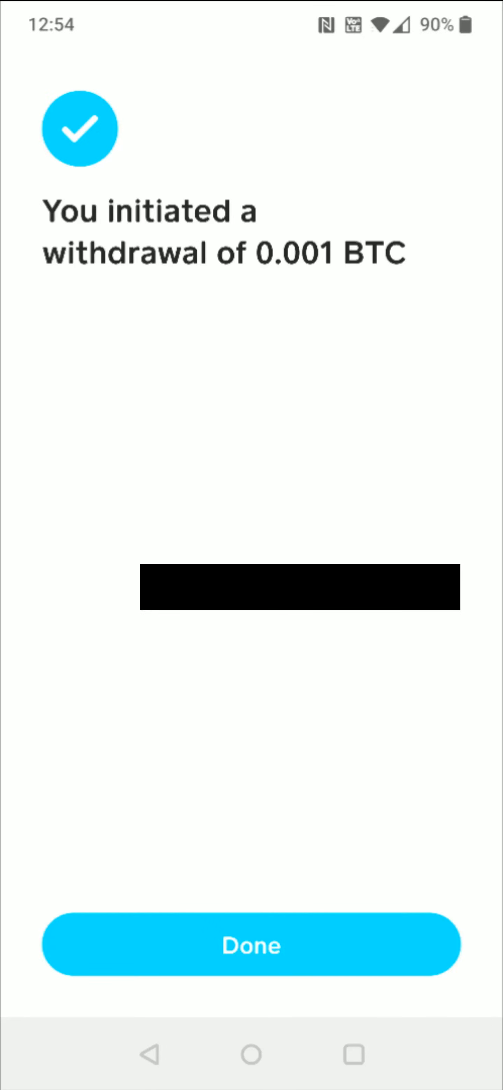
# Dismiss the confirmation and view the Activity section listing the 0.001 BTC withdrawal
pyautogui.click(251, 945)
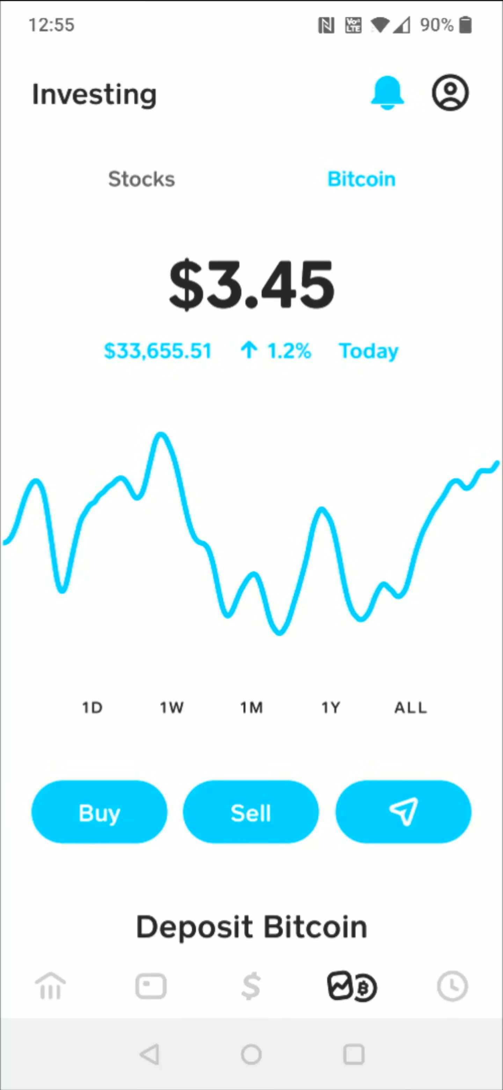
pyautogui.scroll(-3)
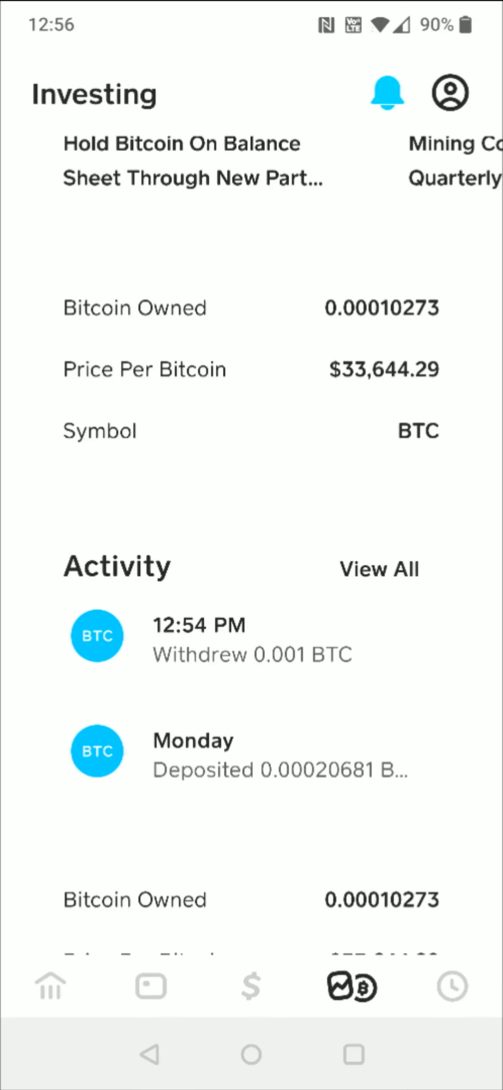
# View the 0.001 BTC withdrawal's details showing it initiated with blockchain status pending
pyautogui.click(379, 569)
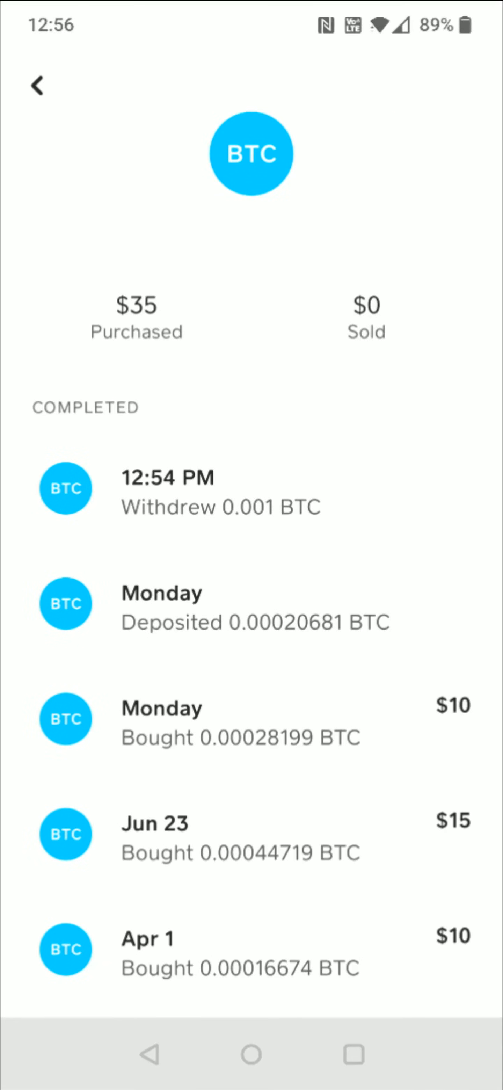
pyautogui.click(221, 491)
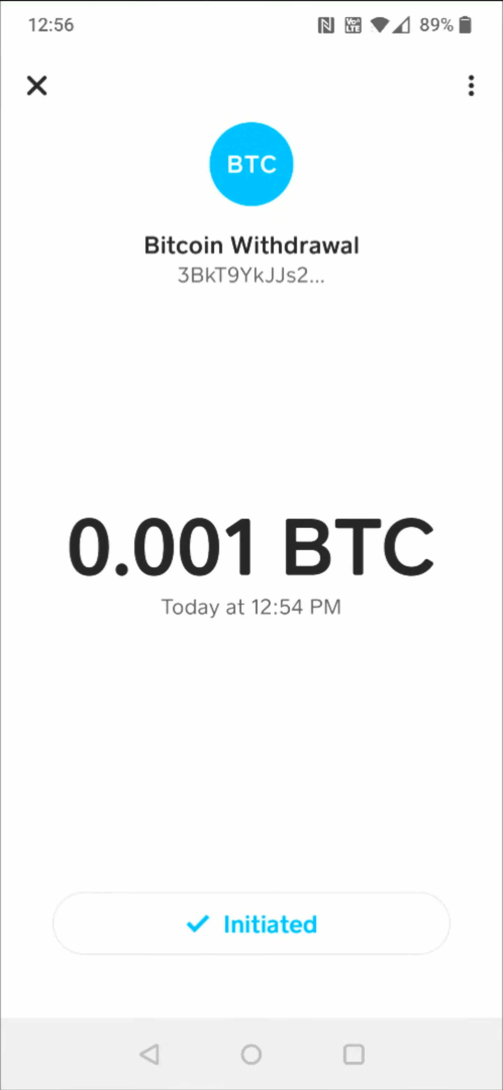
pyautogui.click(251, 924)
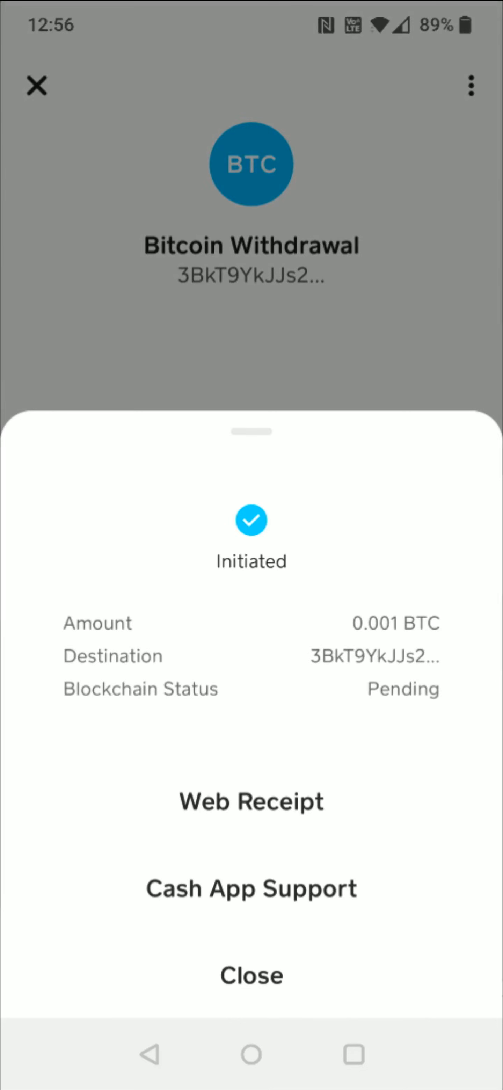